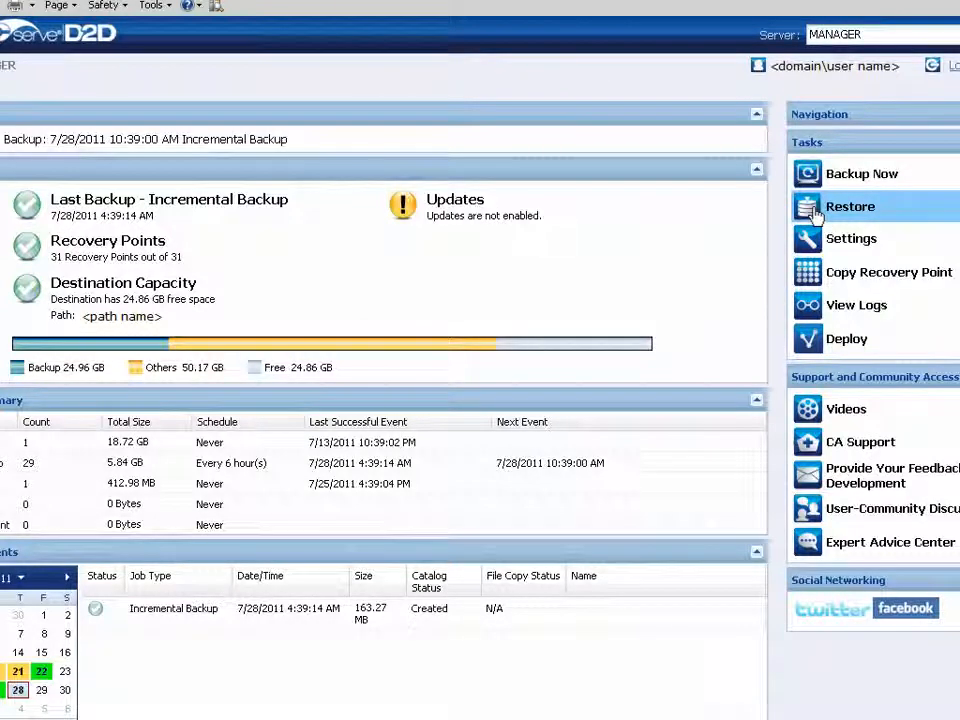
Begin a Recover VM restore and load recovery points from the host-based VM backup repository.
{"action": "left_click", "coordinate": [850, 206]}
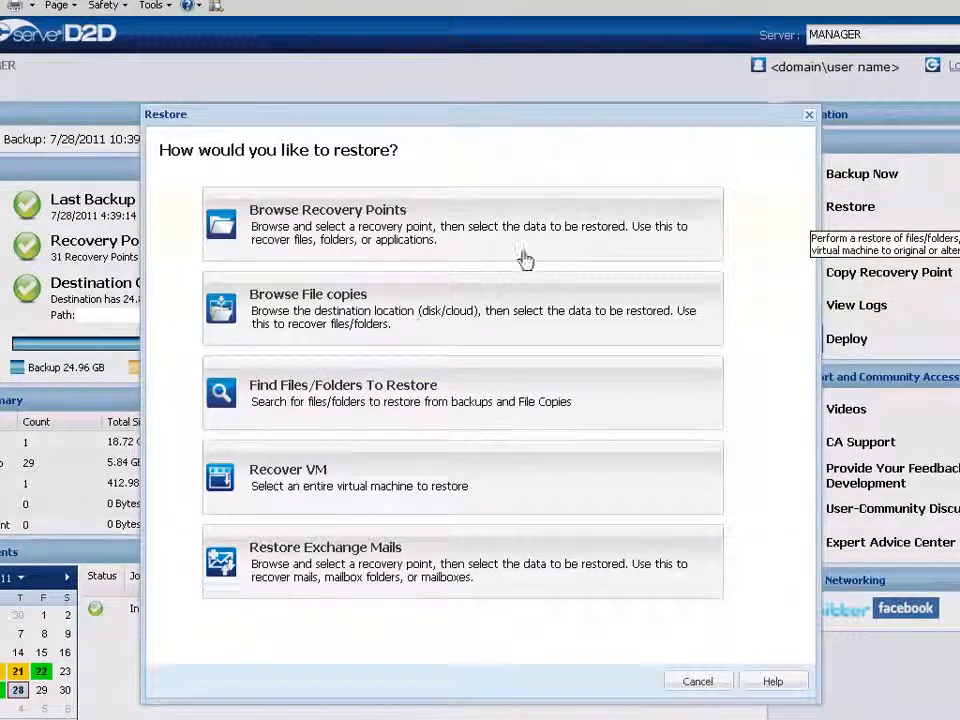
{"action": "left_click", "coordinate": [461, 477]}
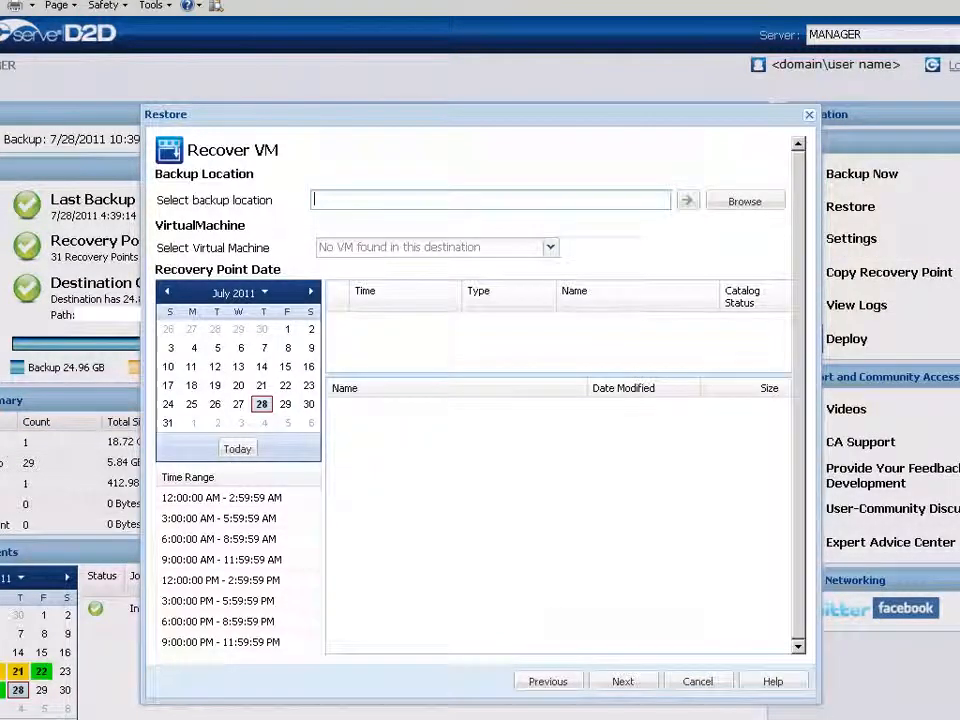
{"action": "left_click", "coordinate": [490, 200]}
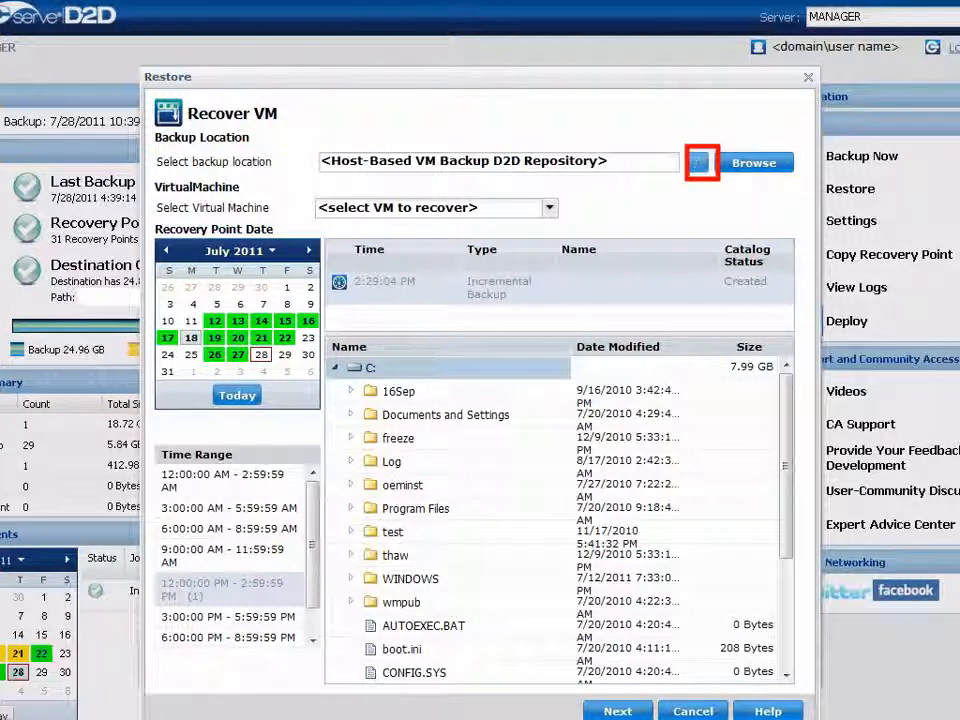
{"action": "left_click", "coordinate": [701, 162]}
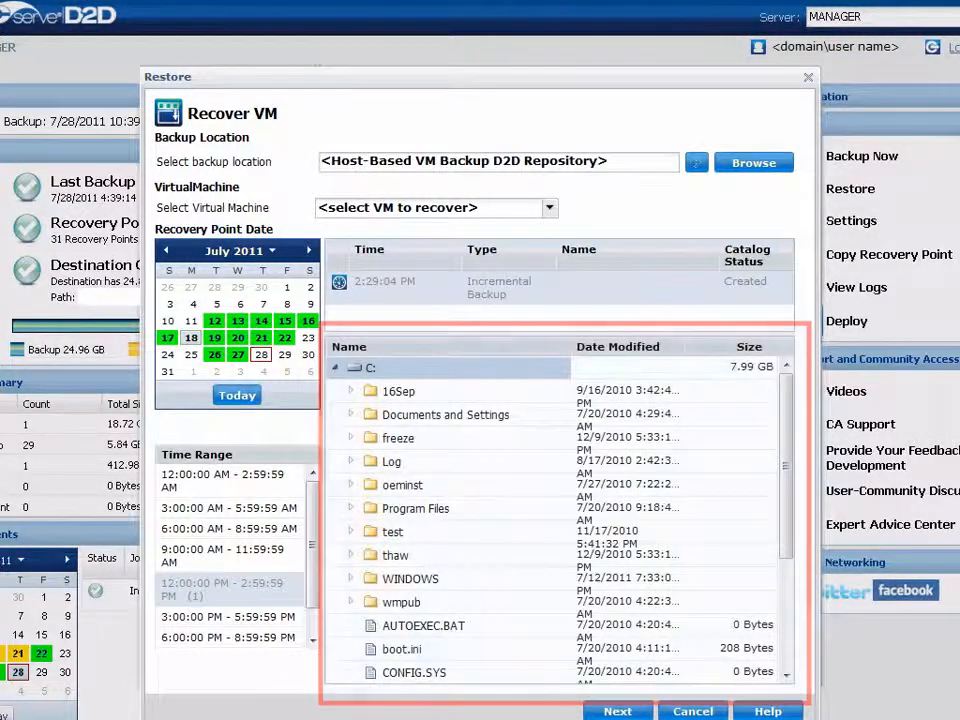
{"action": "left_click", "coordinate": [339, 281]}
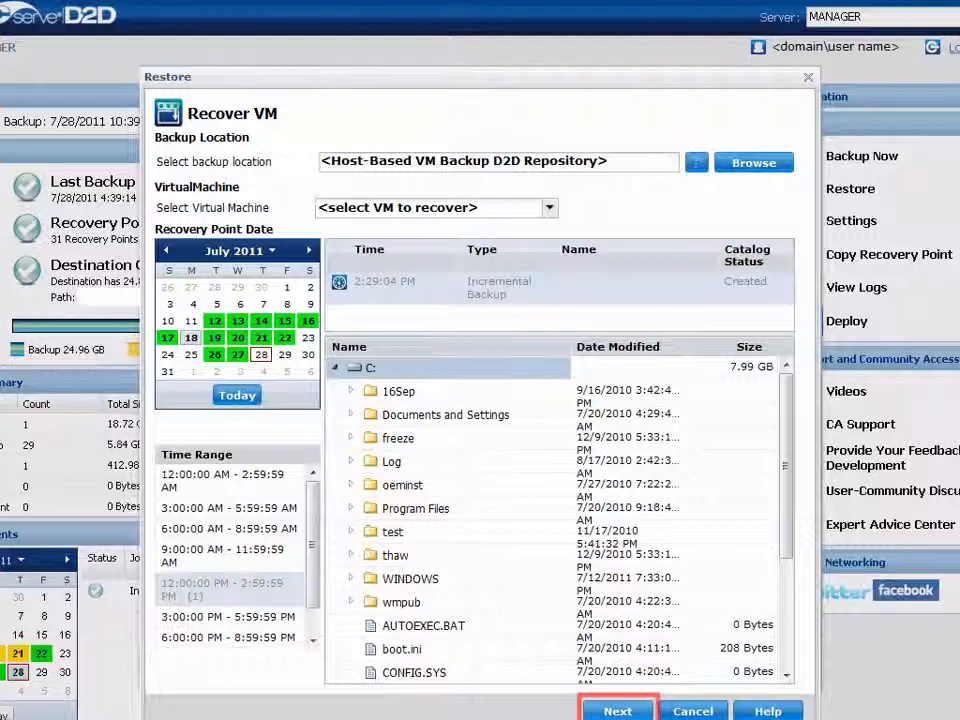
Select 'Restore to original location' and advance to the Set Credential page for vCenter/ESX.
{"action": "left_click", "coordinate": [617, 710]}
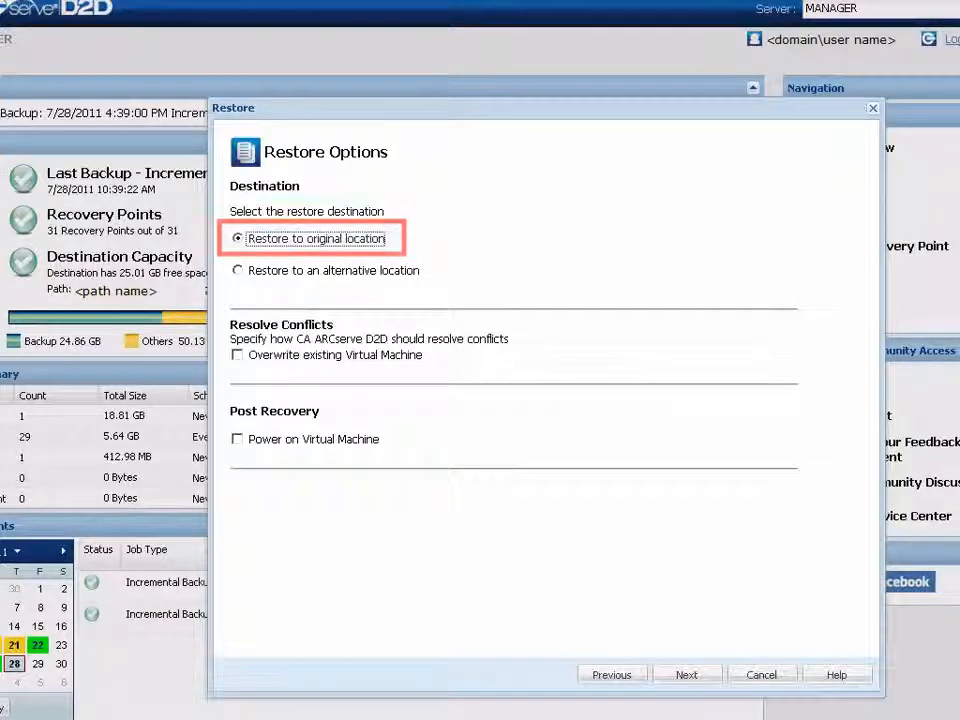
{"action": "left_click", "coordinate": [238, 270]}
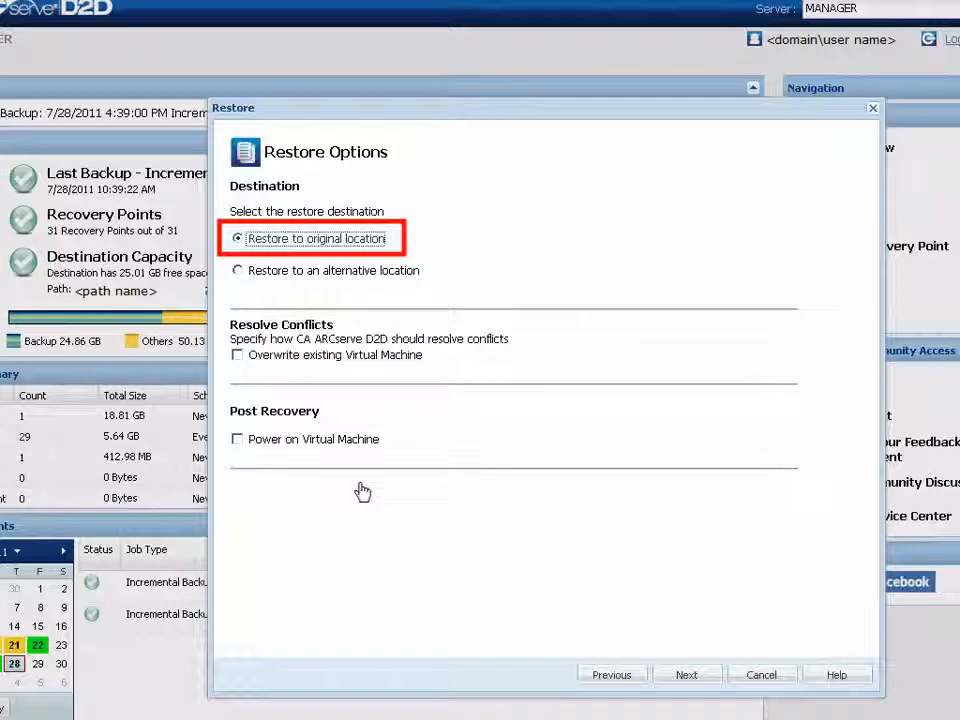
{"action": "mouse_move", "coordinate": [665, 588]}
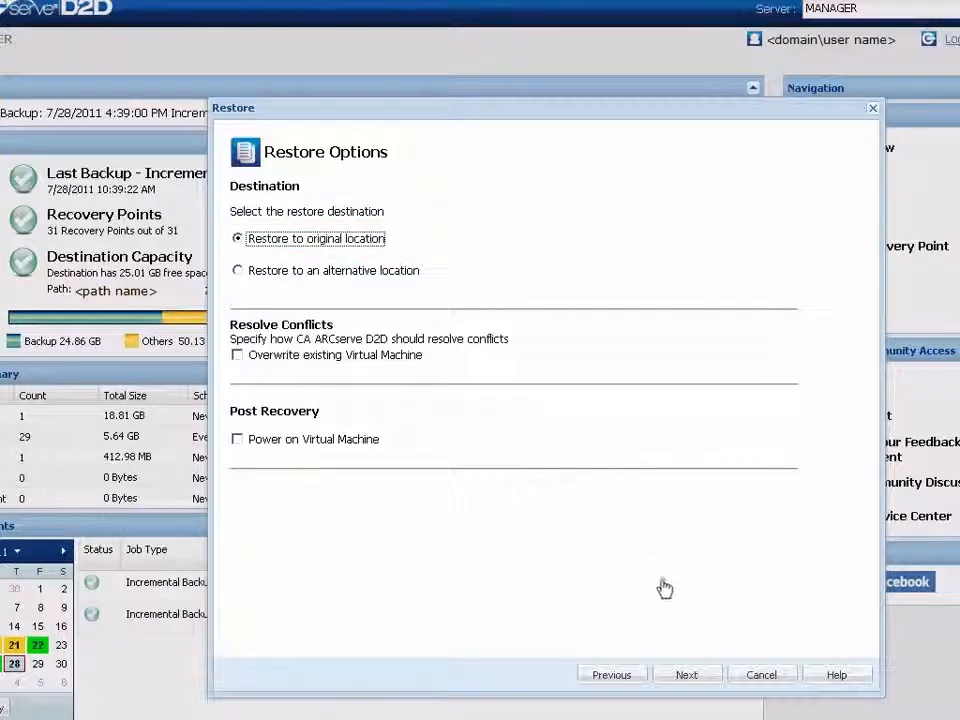
{"action": "left_click", "coordinate": [687, 674]}
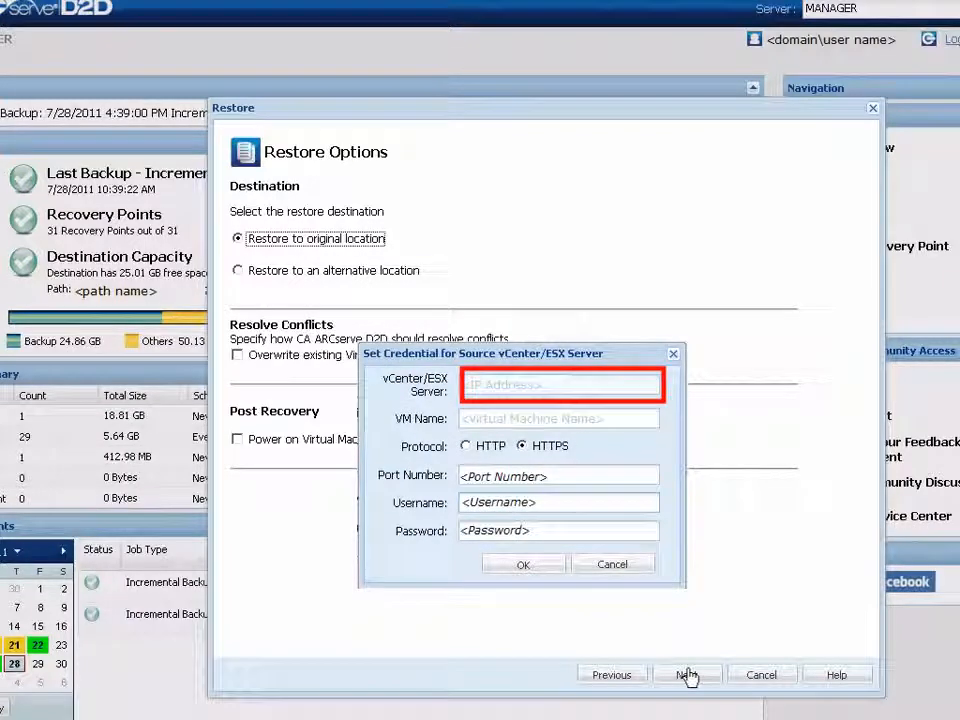
{"action": "left_click", "coordinate": [558, 418]}
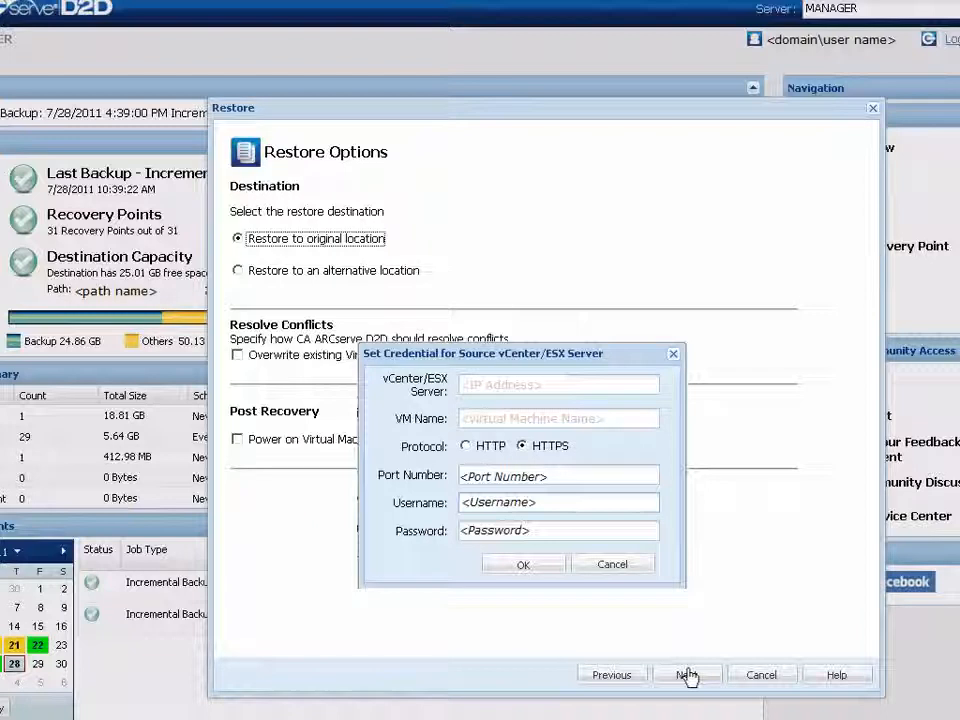
{"action": "mouse_move", "coordinate": [522, 564]}
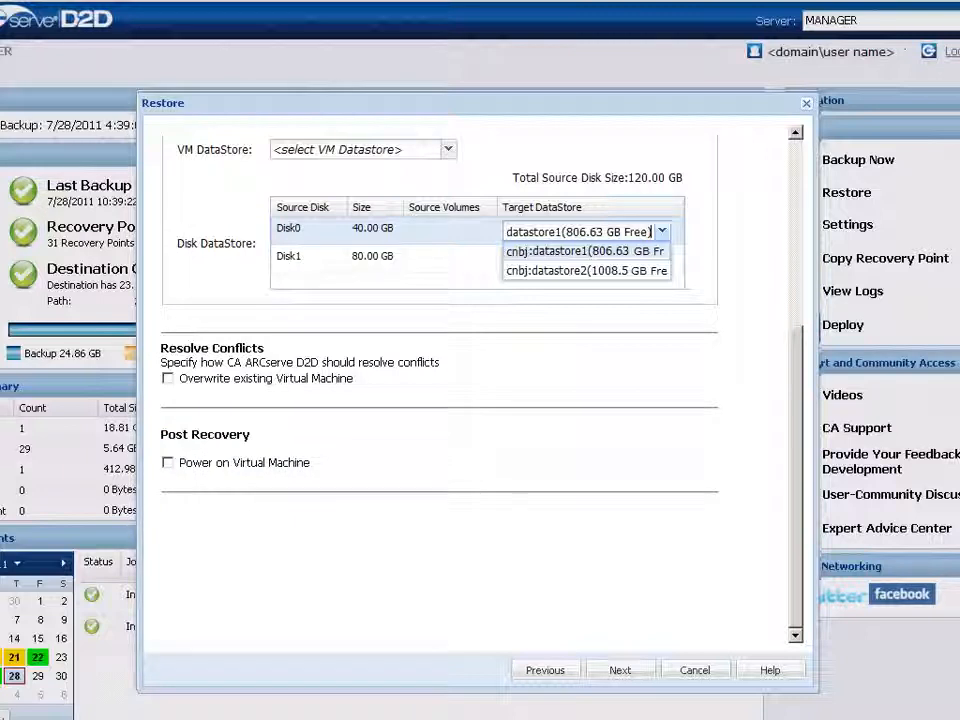
Review the Restore Summary and finish the wizard to submit the Recover VM job.
{"action": "left_click", "coordinate": [619, 670]}
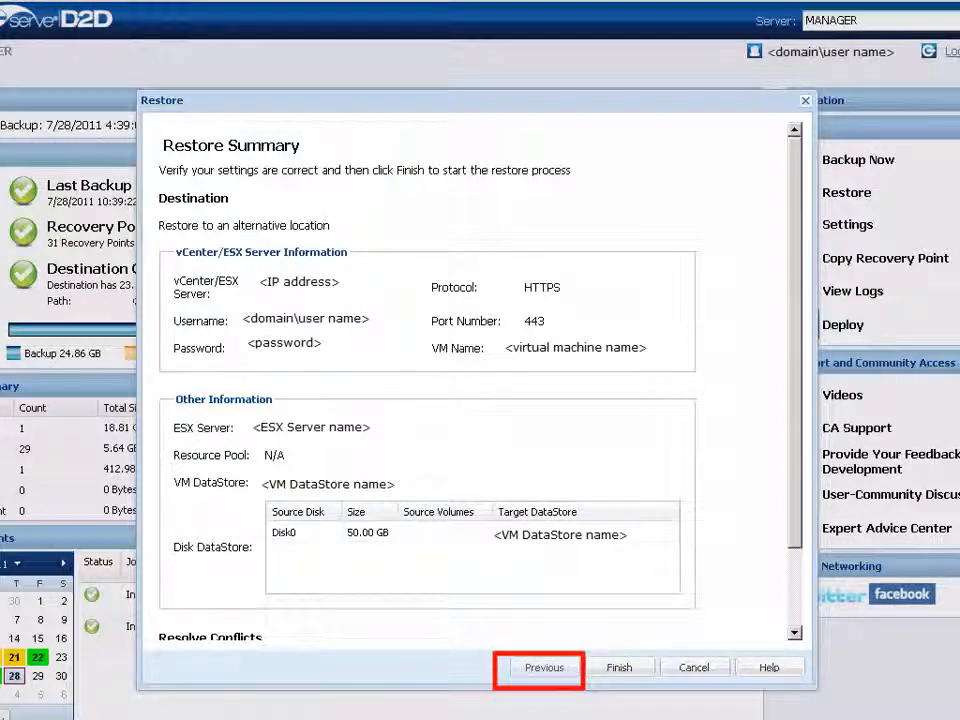
{"action": "scroll", "scroll_direction": "down", "scroll_amount": 3}
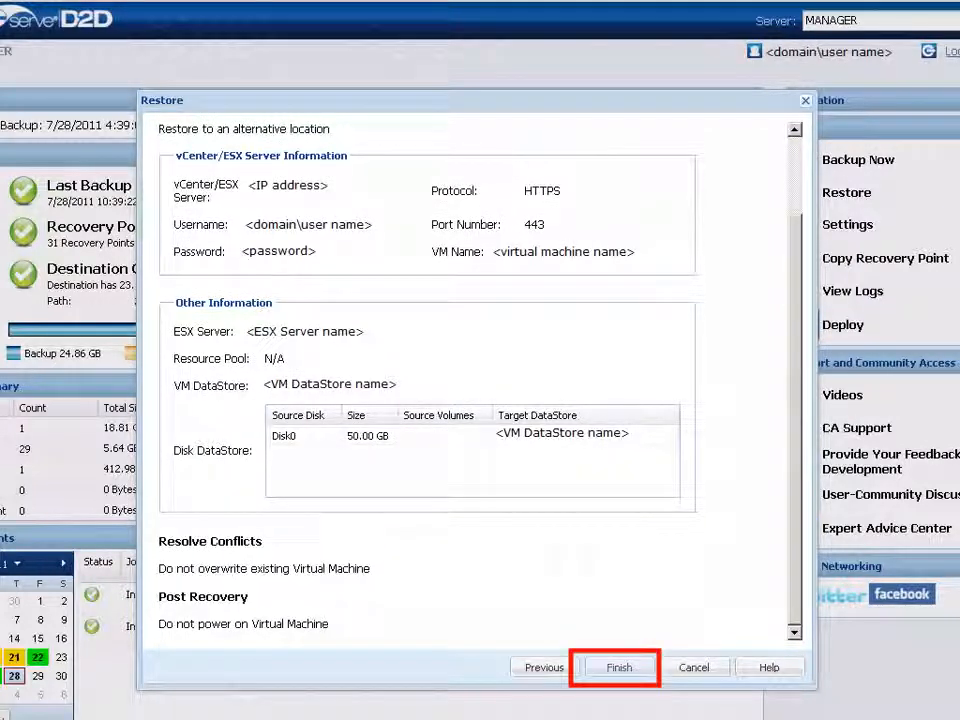
{"action": "left_click", "coordinate": [618, 667]}
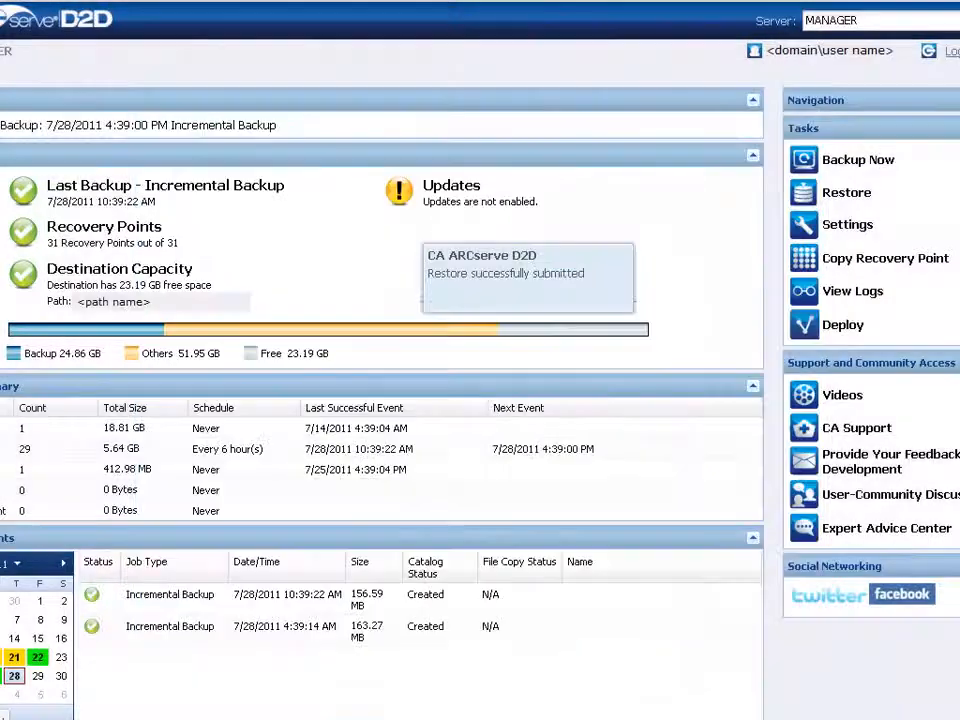